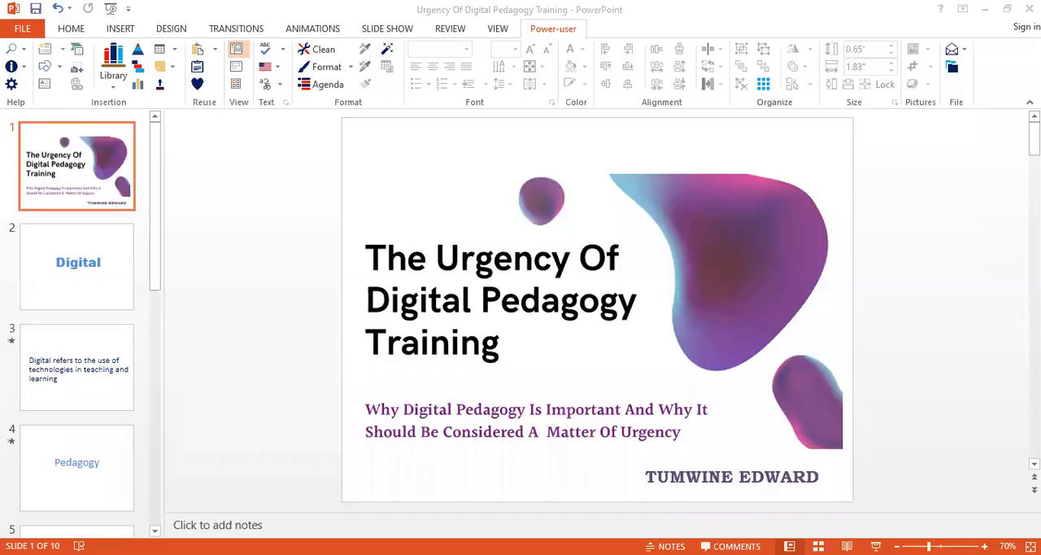
{"action": "mouse_move", "coordinate": [758, 371]}
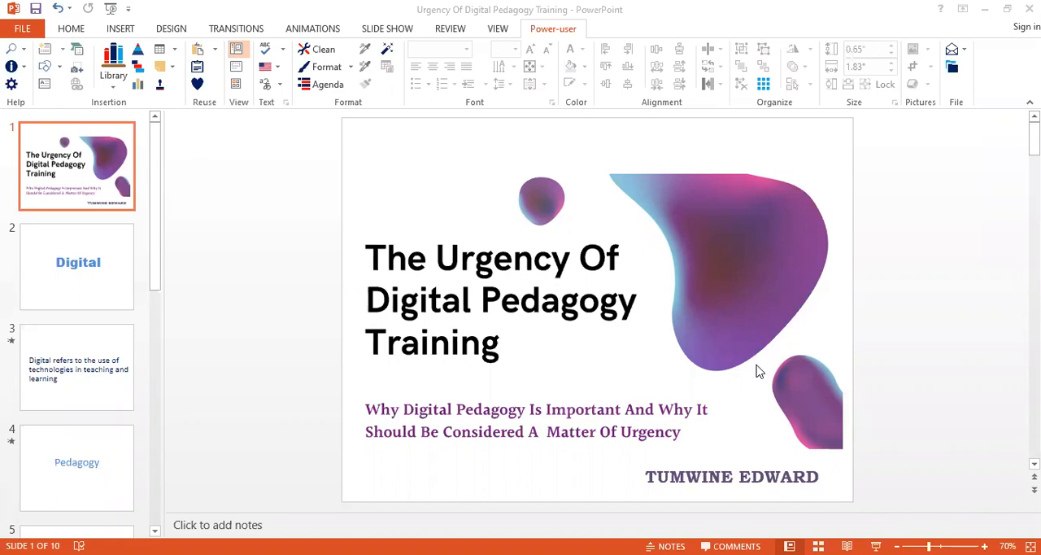
{"action": "mouse_move", "coordinate": [446, 224]}
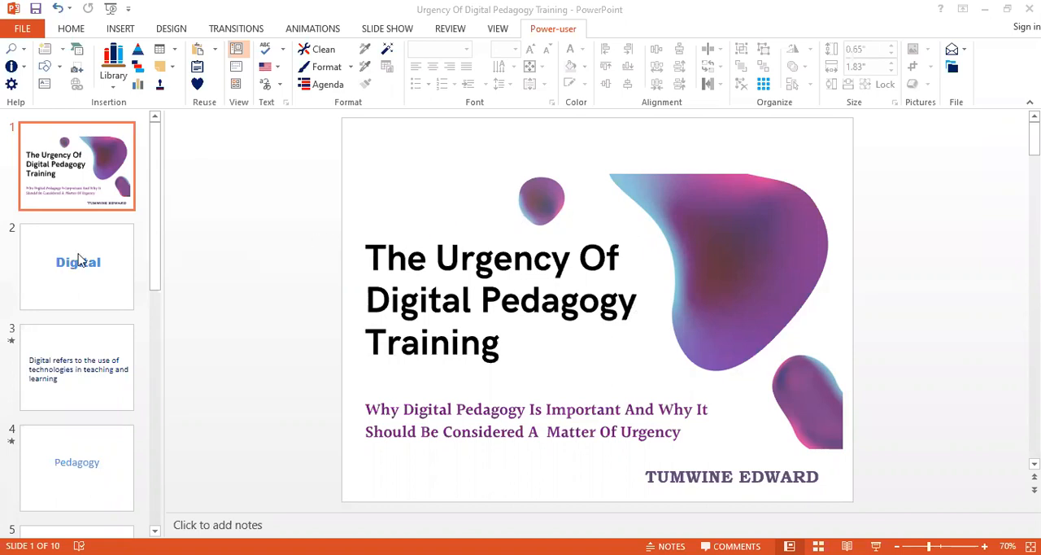
{"action": "mouse_move", "coordinate": [79, 261]}
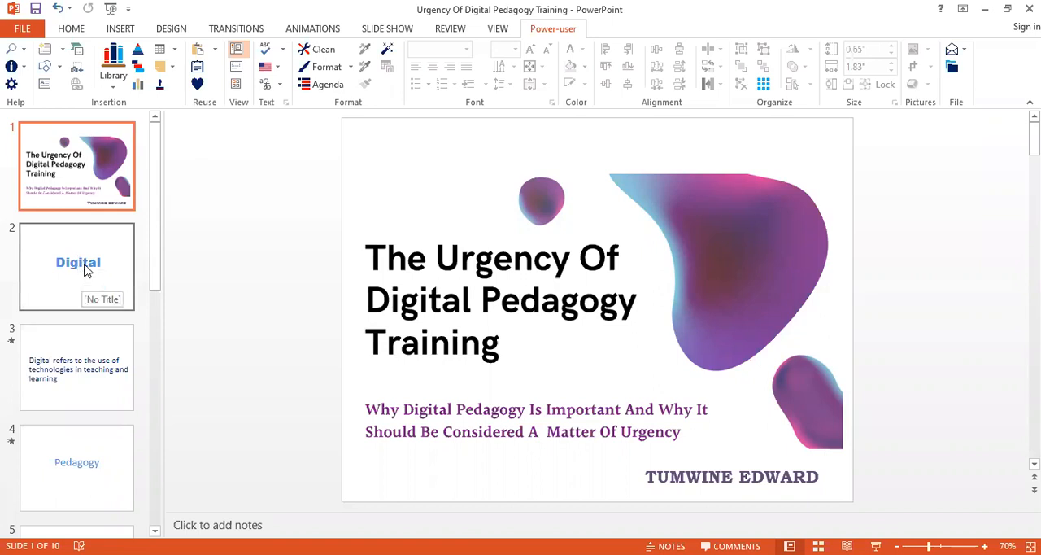
Advance through slide 2 'Digital' to slide 3 defining digital as technologies in teaching and learning
{"action": "left_click", "coordinate": [77, 267]}
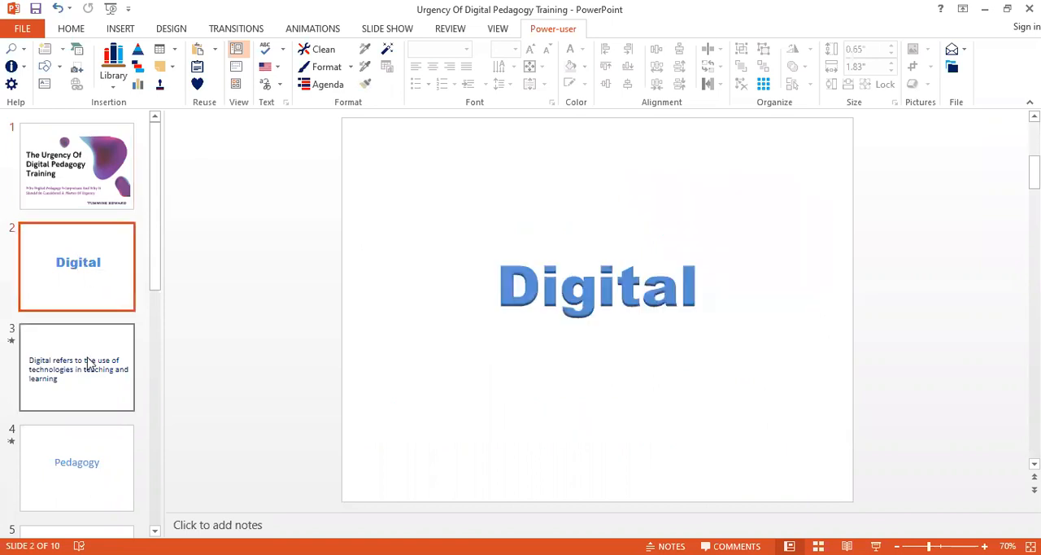
{"action": "left_click", "coordinate": [77, 367]}
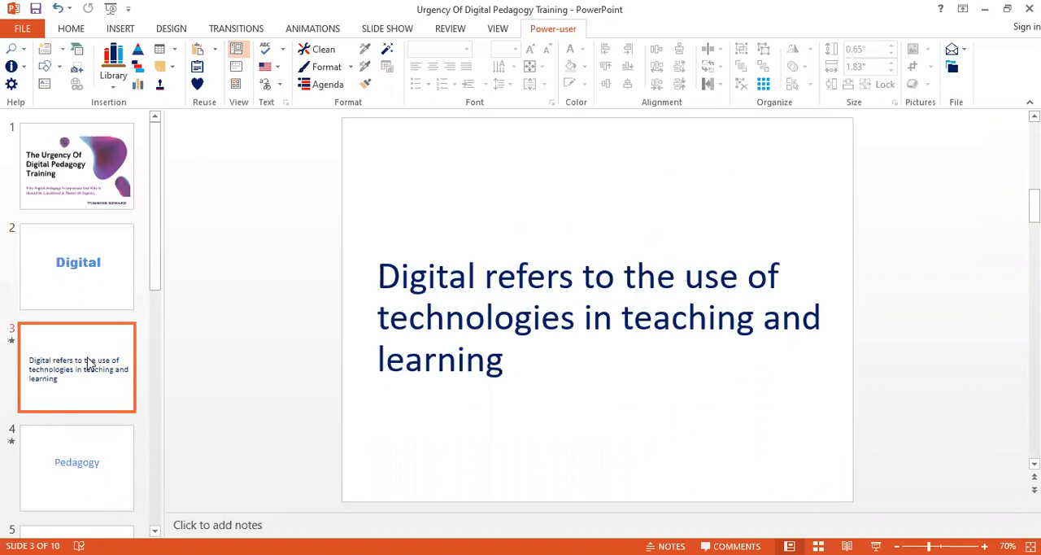
{"action": "mouse_move", "coordinate": [88, 396]}
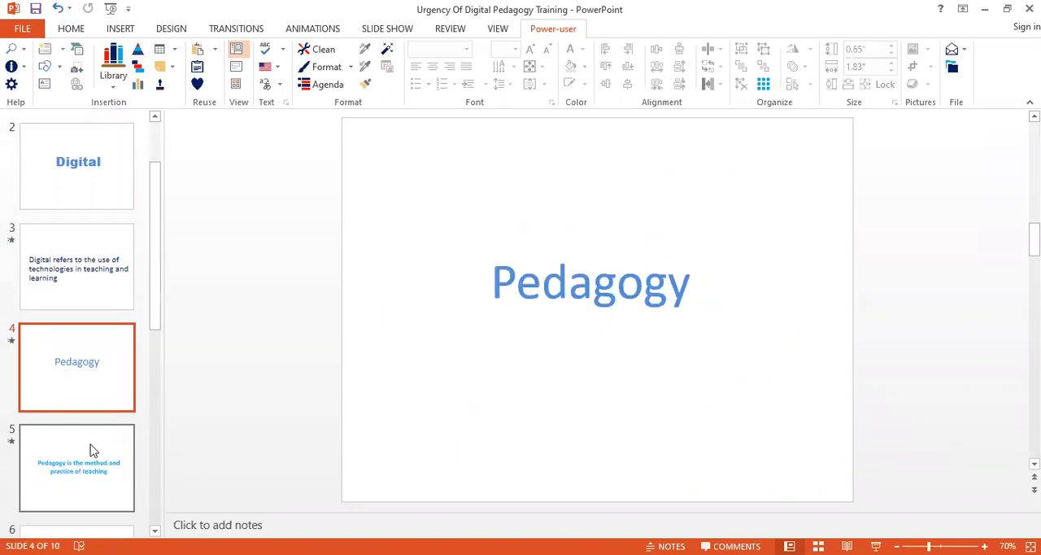
Show slide 5 defining pedagogy as the method and practice of teaching
{"action": "left_click", "coordinate": [77, 467]}
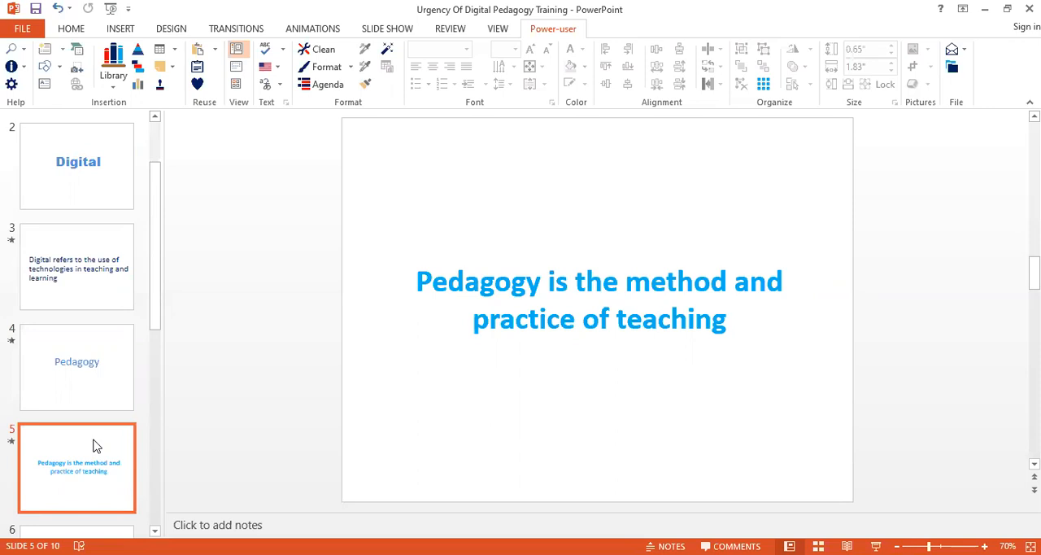
{"action": "scroll", "scroll_direction": "down", "scroll_amount": 3}
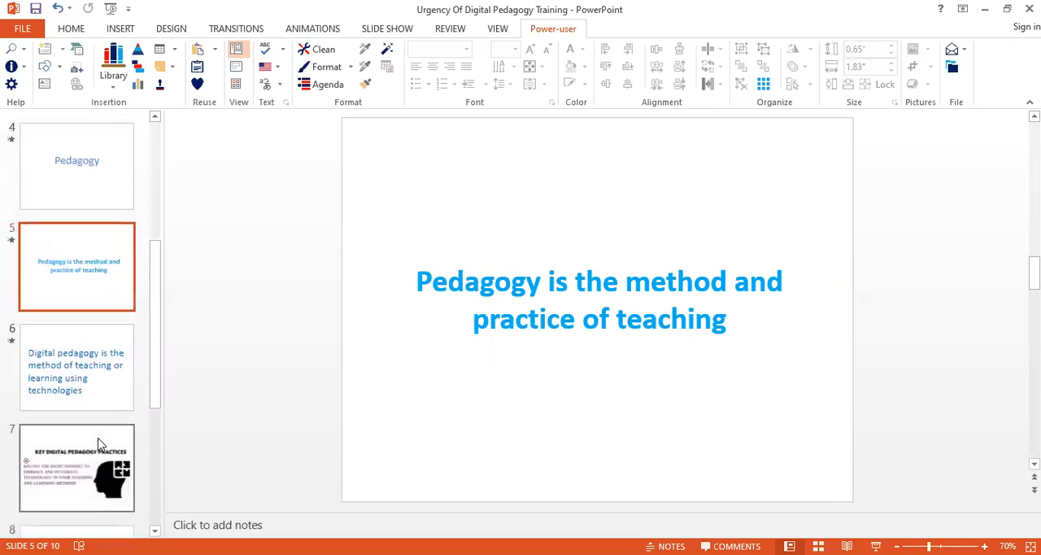
Show slide 6 defining digital pedagogy, then move to slide 7, Key Digital Pedagogy Practices
{"action": "left_click", "coordinate": [76, 366]}
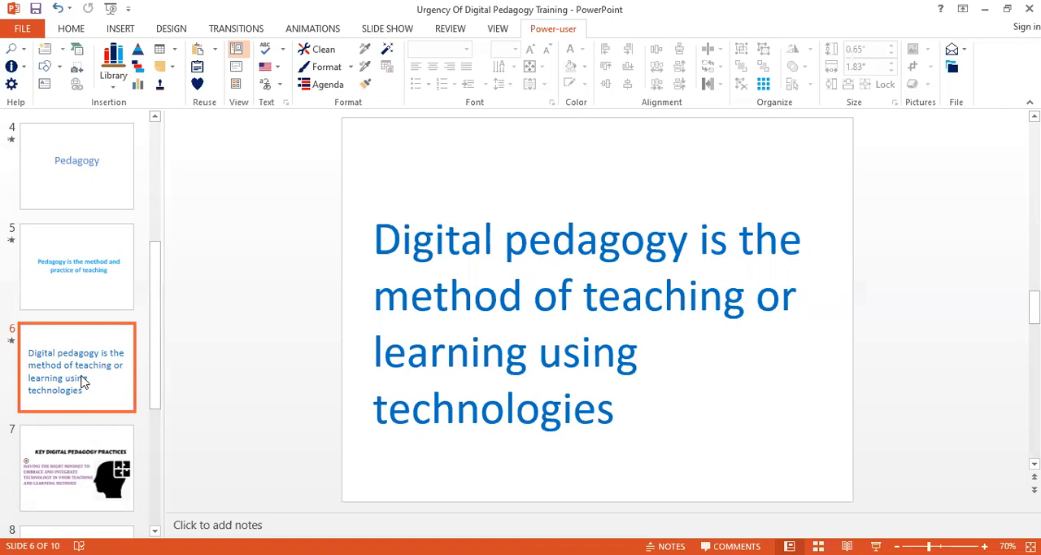
{"action": "mouse_move", "coordinate": [67, 466]}
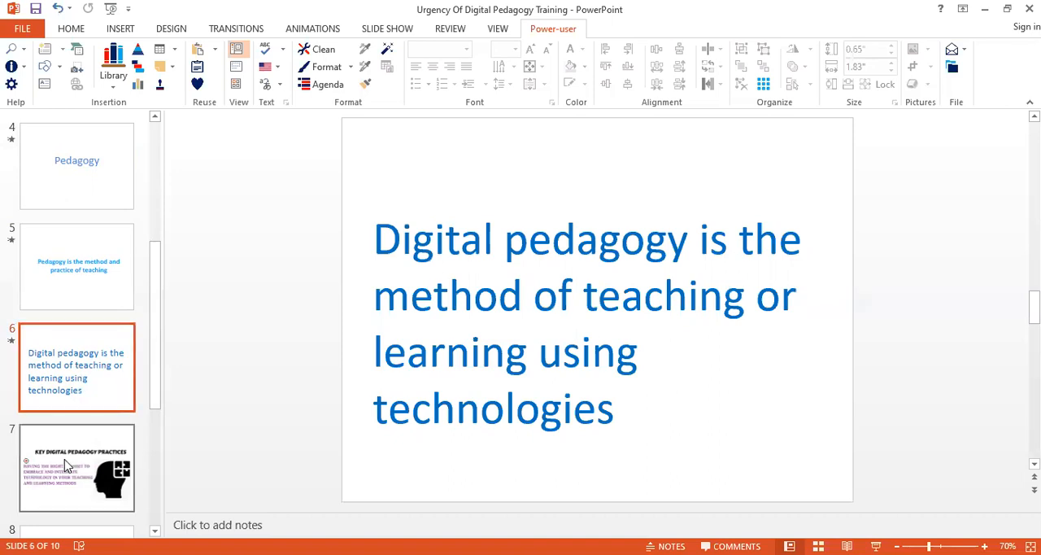
{"action": "left_click", "coordinate": [77, 467]}
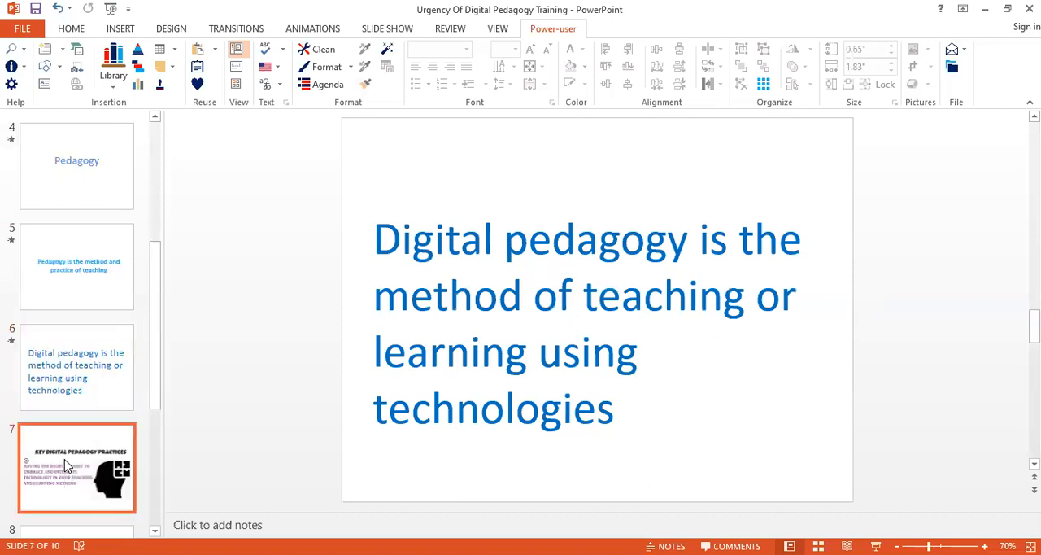
Display slide 7's point on having the right mindset to embrace technology in teaching
{"action": "left_click", "coordinate": [76, 467]}
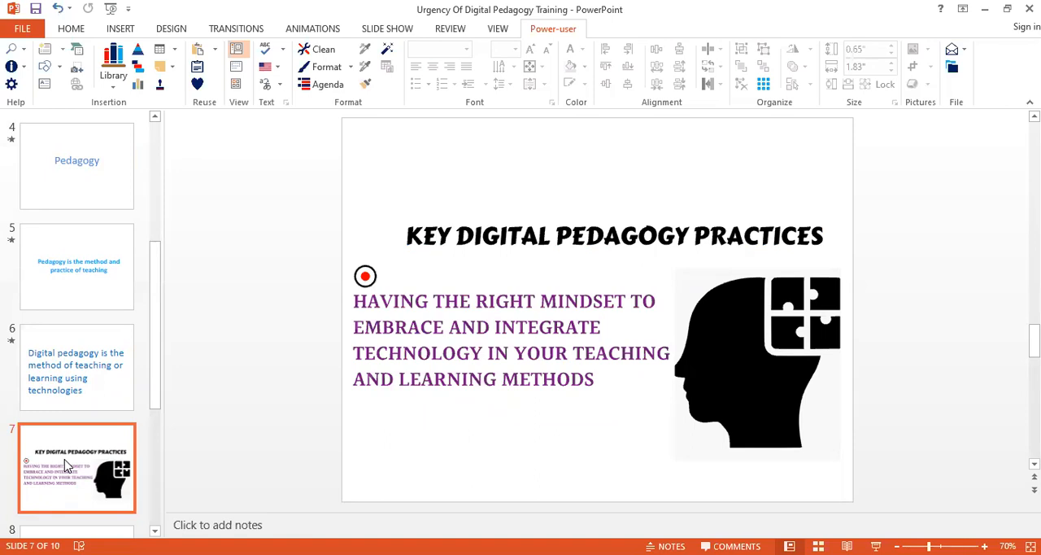
{"action": "mouse_move", "coordinate": [161, 496]}
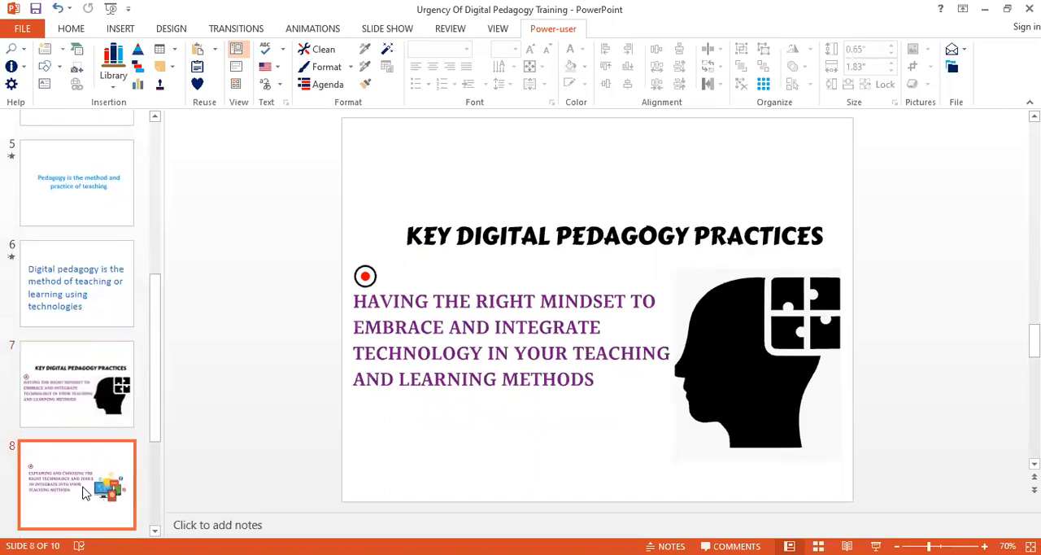
{"action": "left_click", "coordinate": [77, 485]}
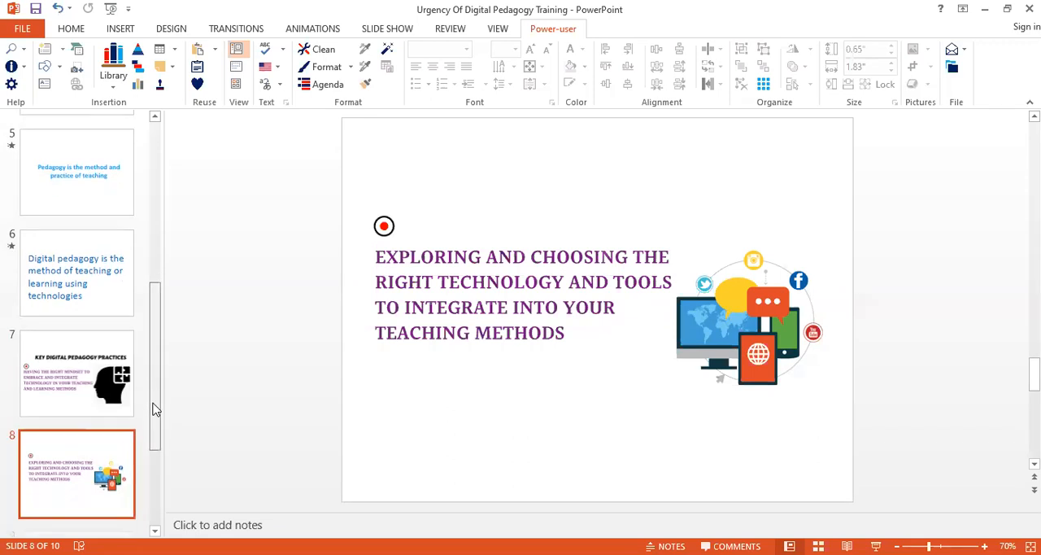
{"action": "scroll", "scroll_direction": "down", "scroll_amount": 3}
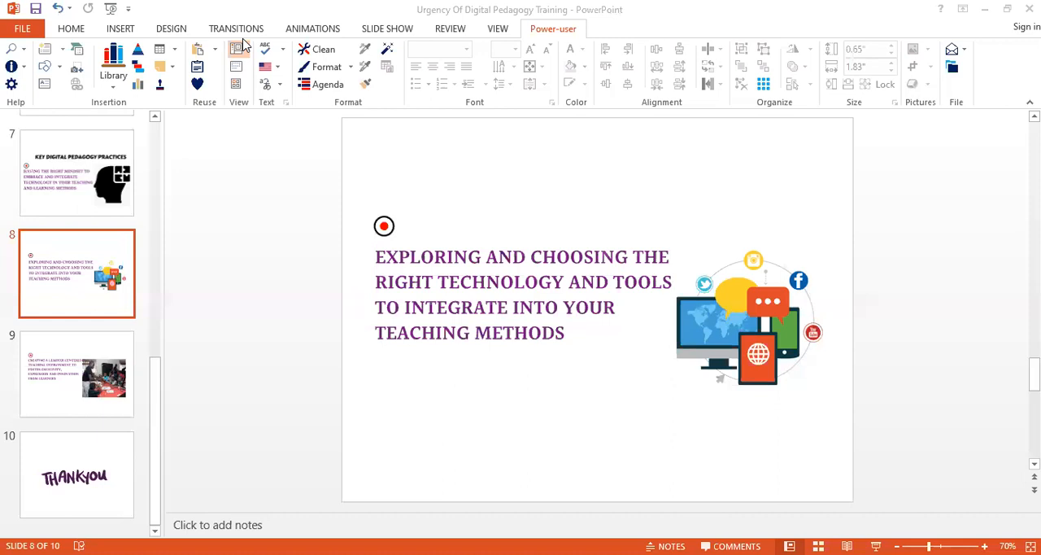
{"action": "mouse_move", "coordinate": [293, 248]}
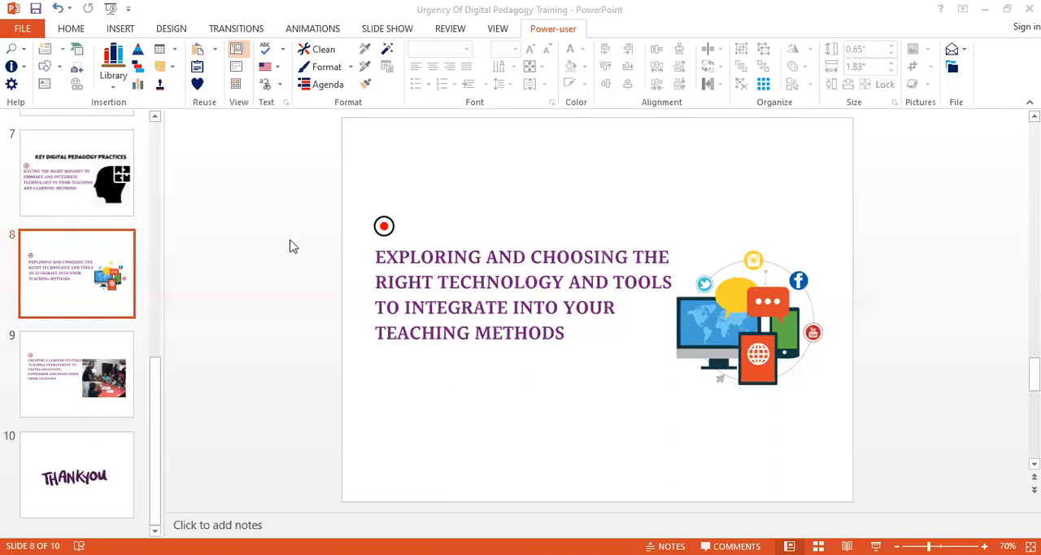
{"action": "mouse_move", "coordinate": [293, 251]}
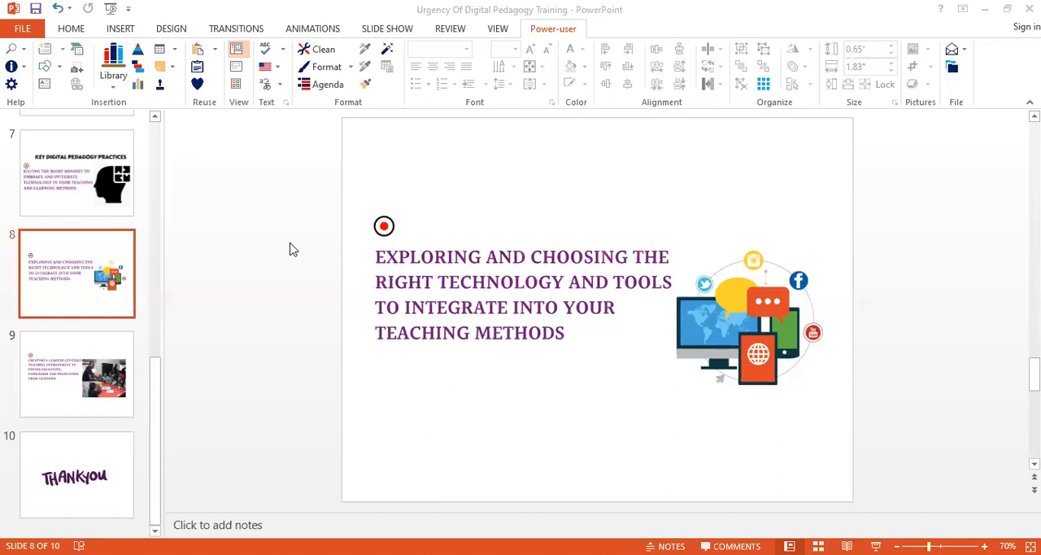
{"action": "mouse_move", "coordinate": [267, 88]}
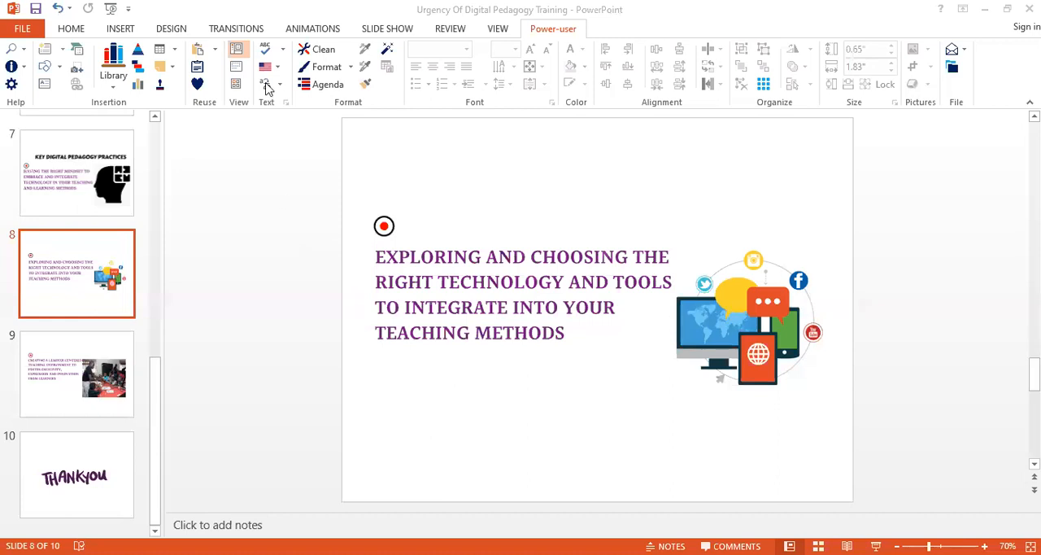
{"action": "mouse_move", "coordinate": [147, 38]}
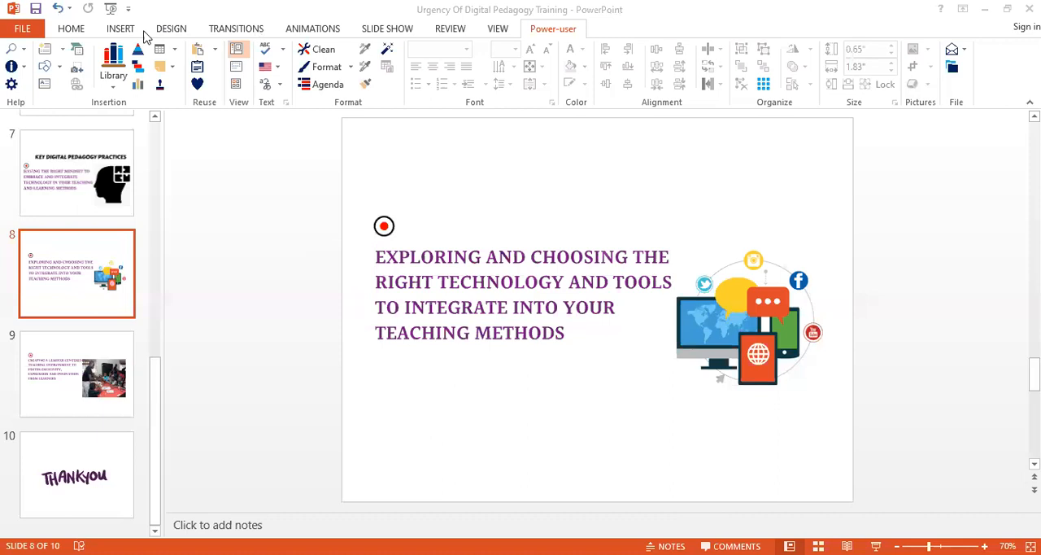
{"action": "mouse_move", "coordinate": [491, 244]}
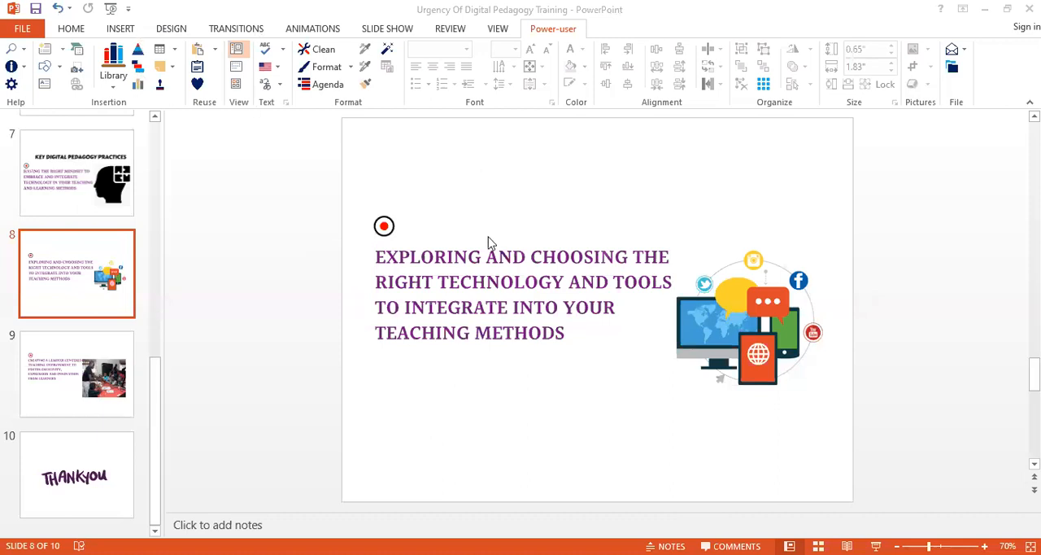
{"action": "mouse_move", "coordinate": [462, 78]}
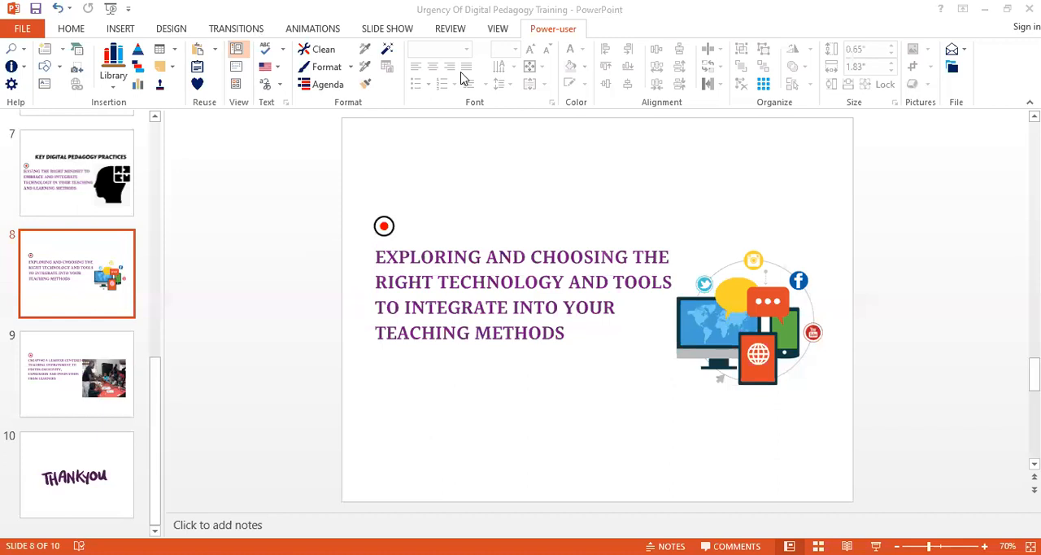
{"action": "mouse_move", "coordinate": [218, 154]}
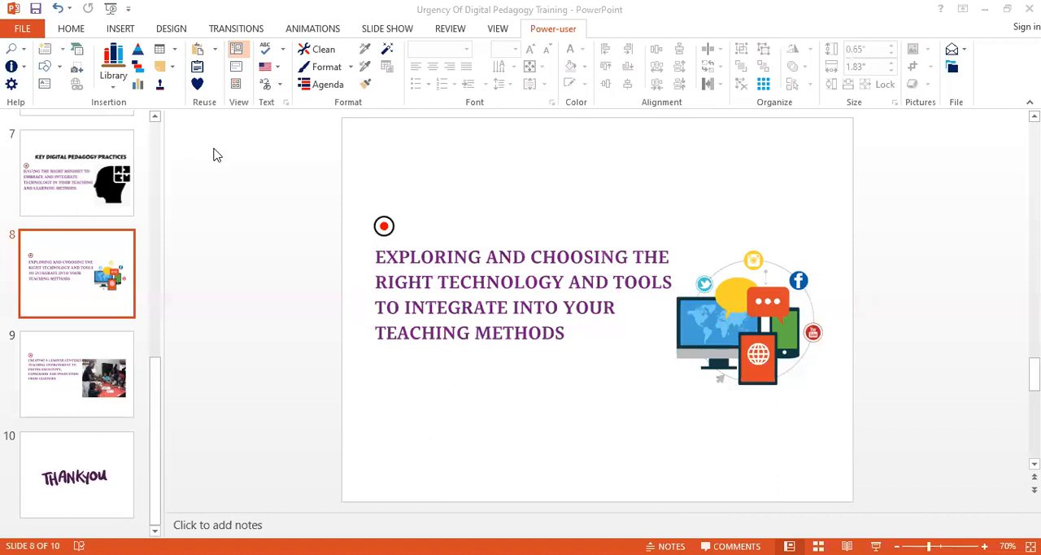
{"action": "mouse_move", "coordinate": [225, 67]}
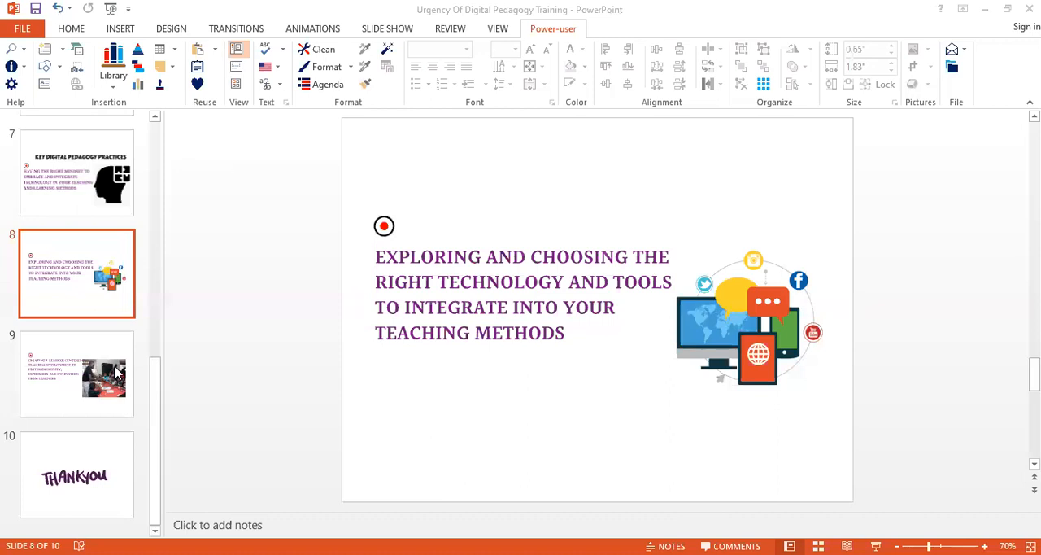
{"action": "mouse_move", "coordinate": [78, 390]}
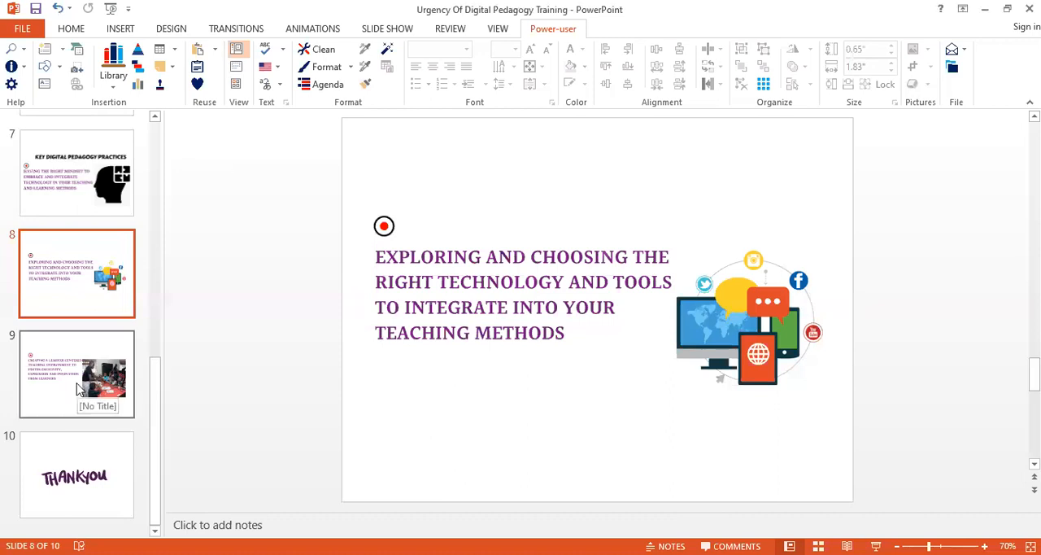
{"action": "mouse_move", "coordinate": [62, 404]}
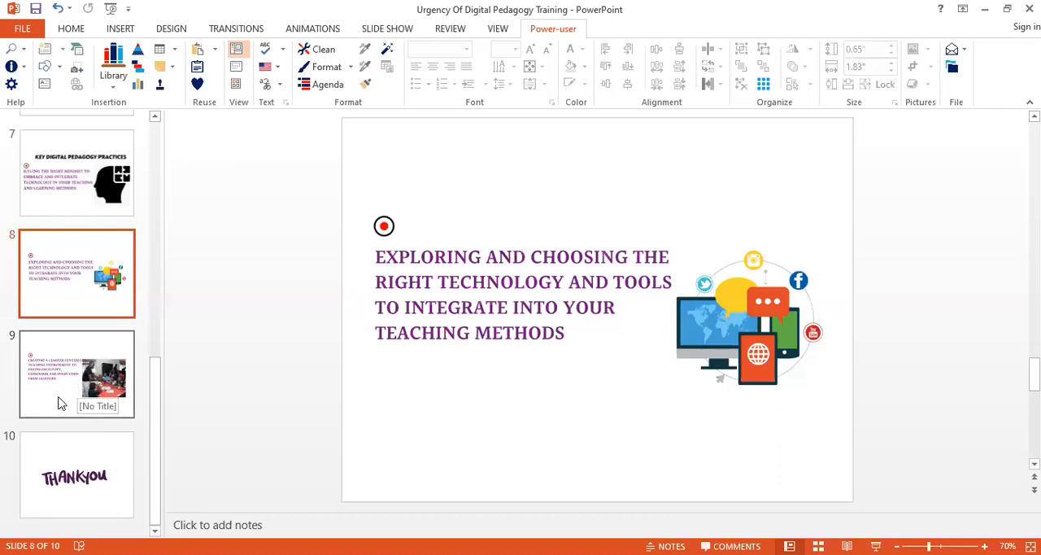
Display slide 9 on creating a learner-centered environment fostering creativity, expression and innovation
{"action": "left_click", "coordinate": [77, 372]}
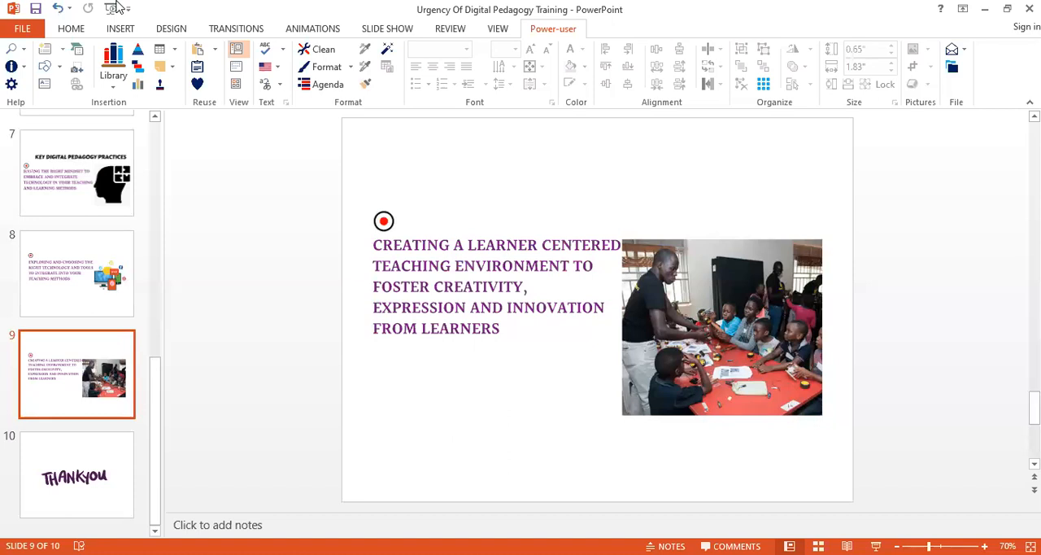
{"action": "mouse_move", "coordinate": [321, 171]}
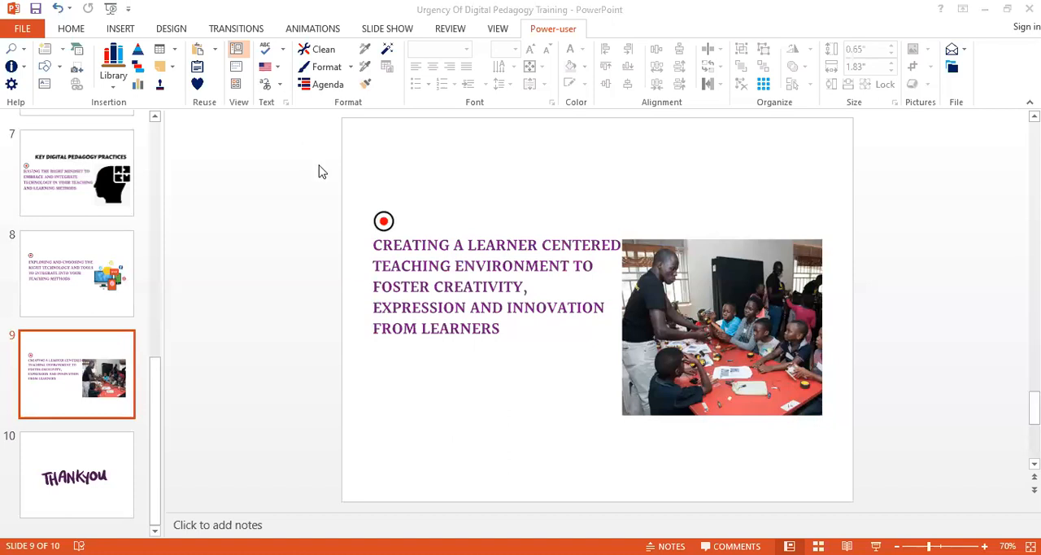
{"action": "mouse_move", "coordinate": [324, 176]}
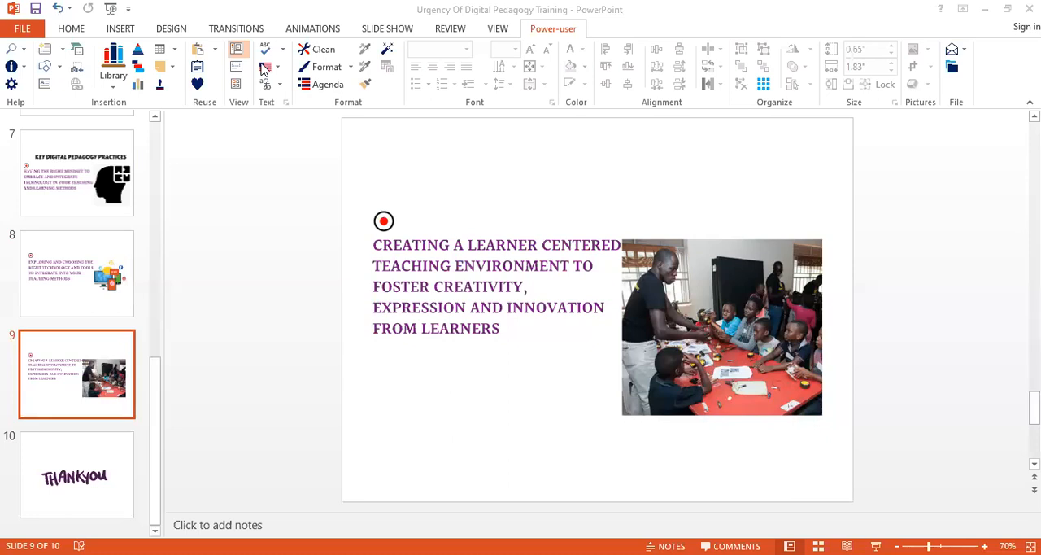
{"action": "mouse_move", "coordinate": [270, 133]}
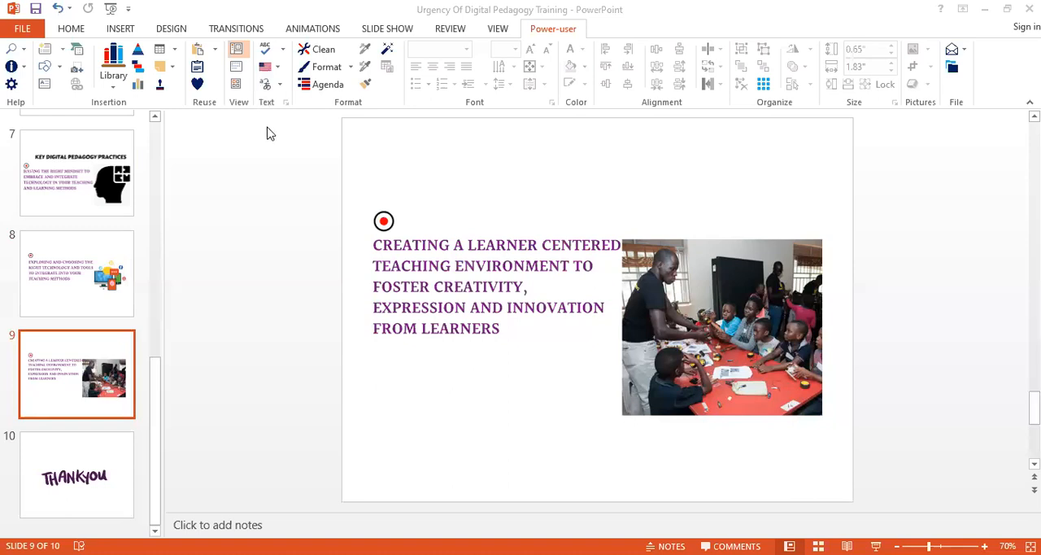